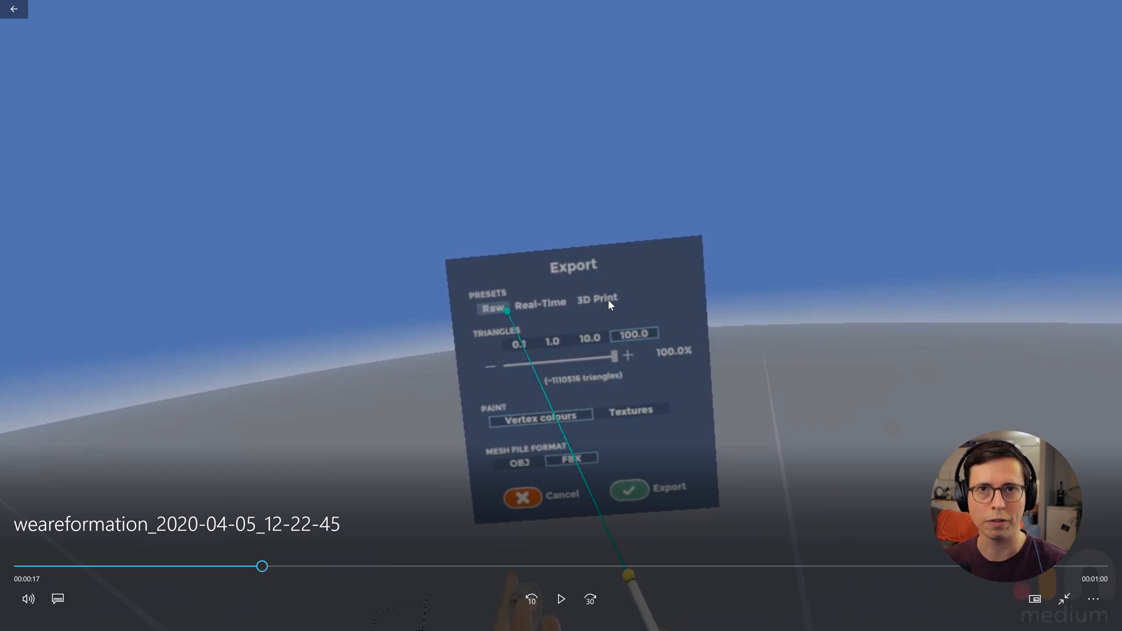
Export the Medium sculpt as FBX with vertex colours at 100% triangle count.
{"action": "left_click", "coordinate": [561, 599]}
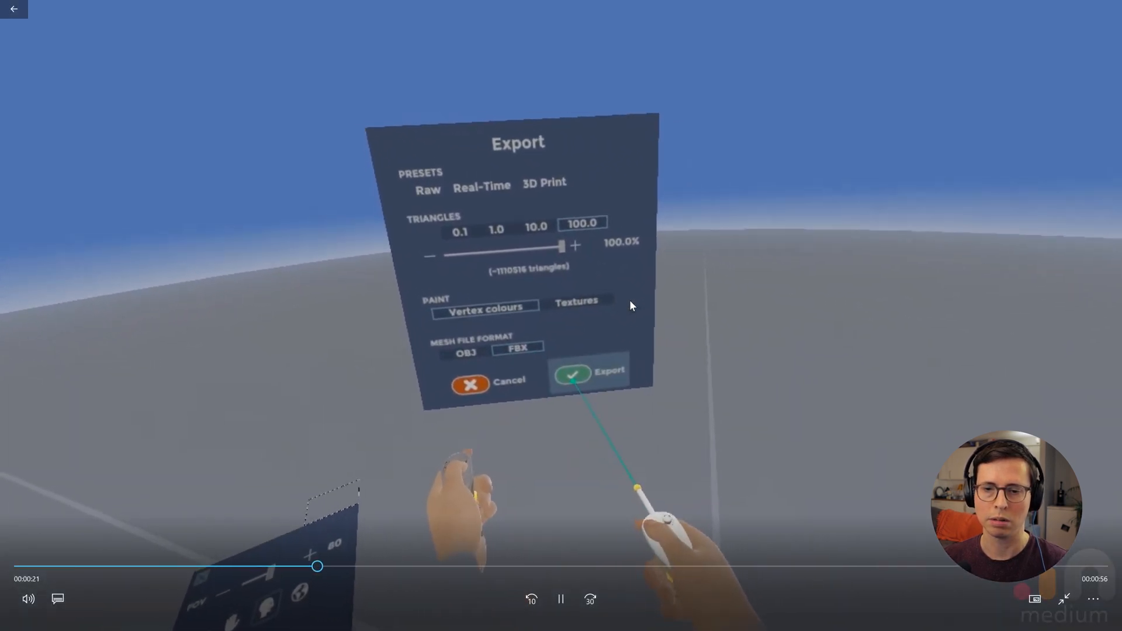
{"action": "left_click", "coordinate": [587, 375]}
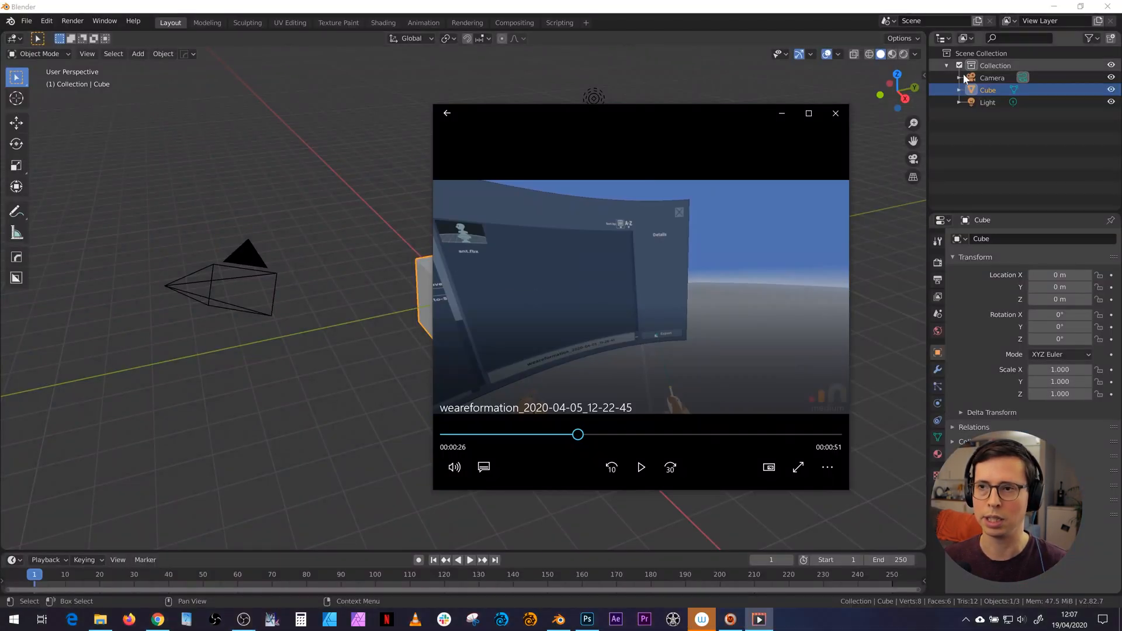
Delete Blender's default cube, camera and light.
{"action": "left_click", "coordinate": [835, 113]}
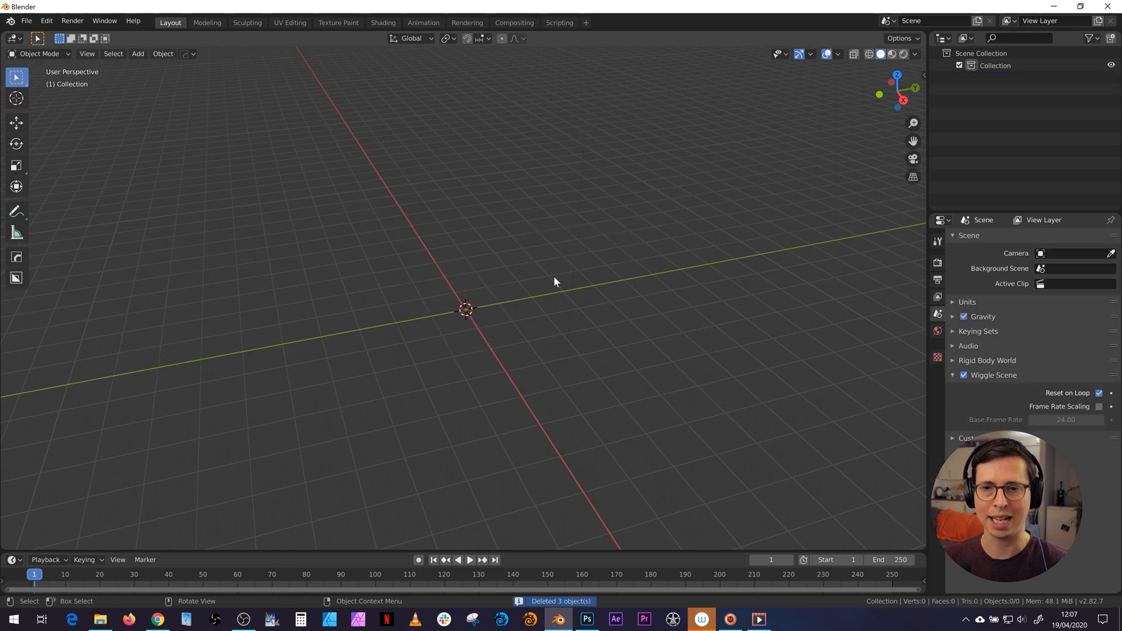
Import the exported .fbx from the Sculpts folder as nine bunny and egg layers.
{"action": "left_click", "coordinate": [25, 19]}
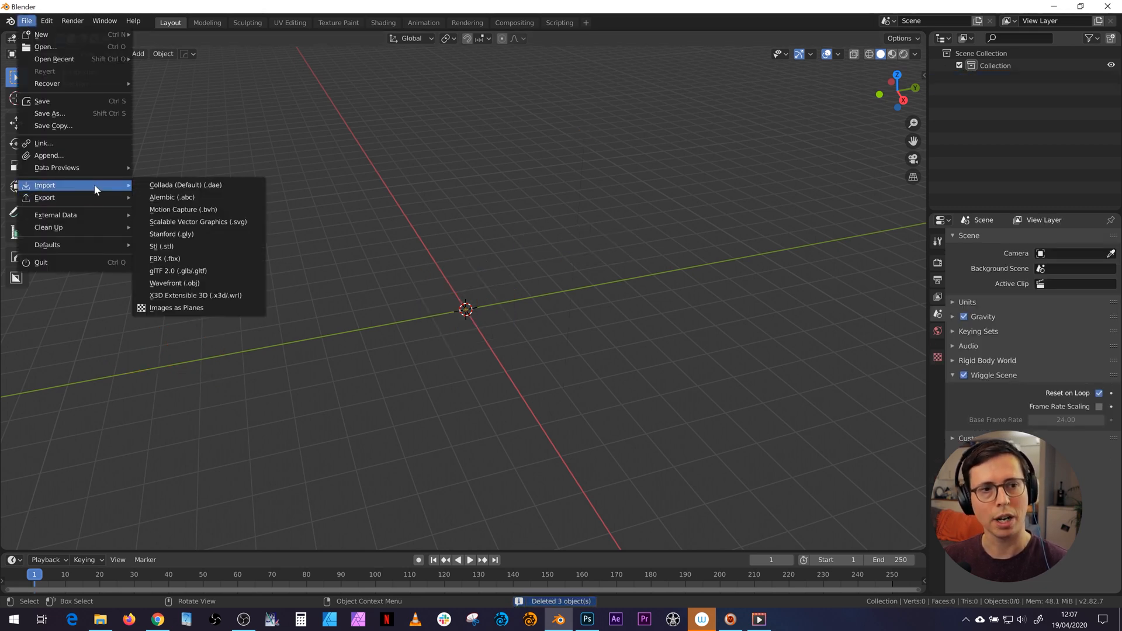
{"action": "left_click", "coordinate": [165, 258]}
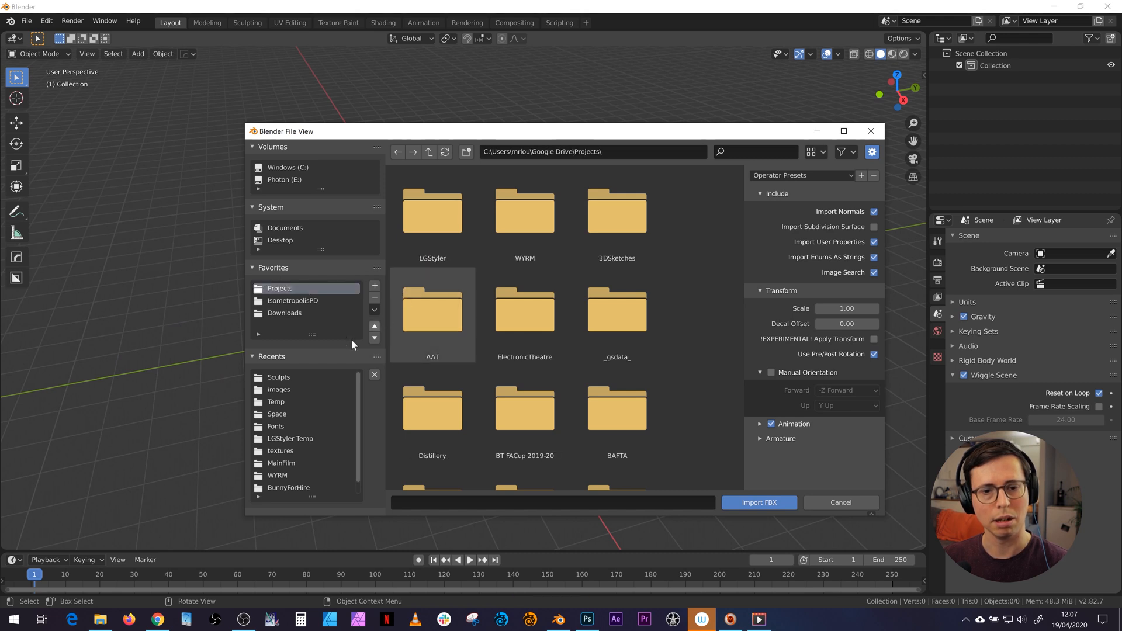
{"action": "left_click", "coordinate": [279, 377]}
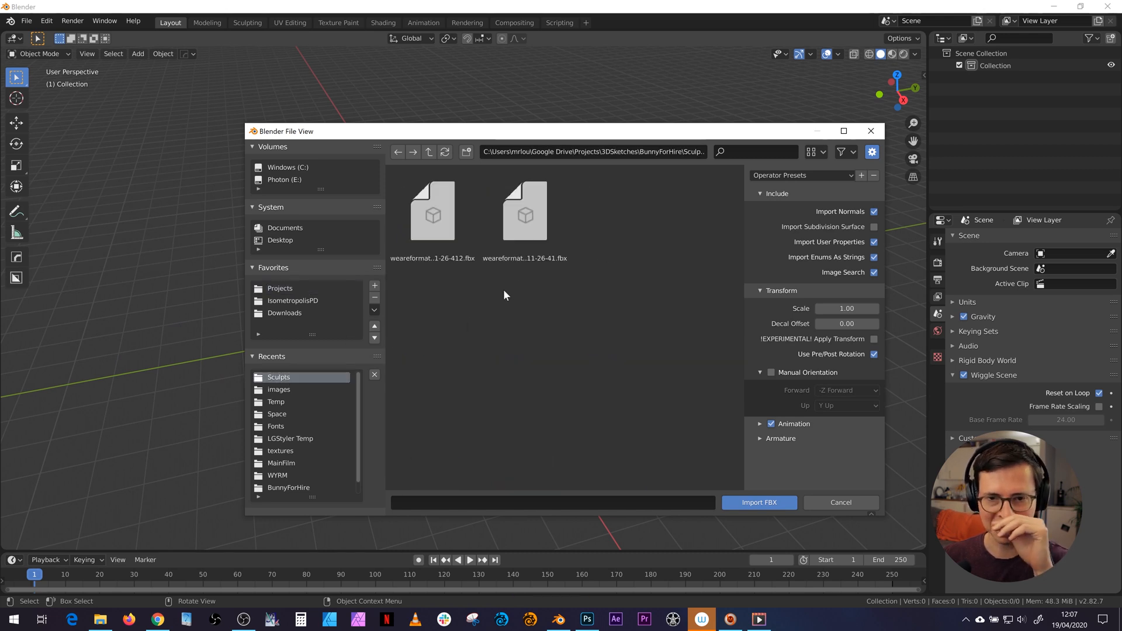
{"action": "left_click", "coordinate": [524, 211]}
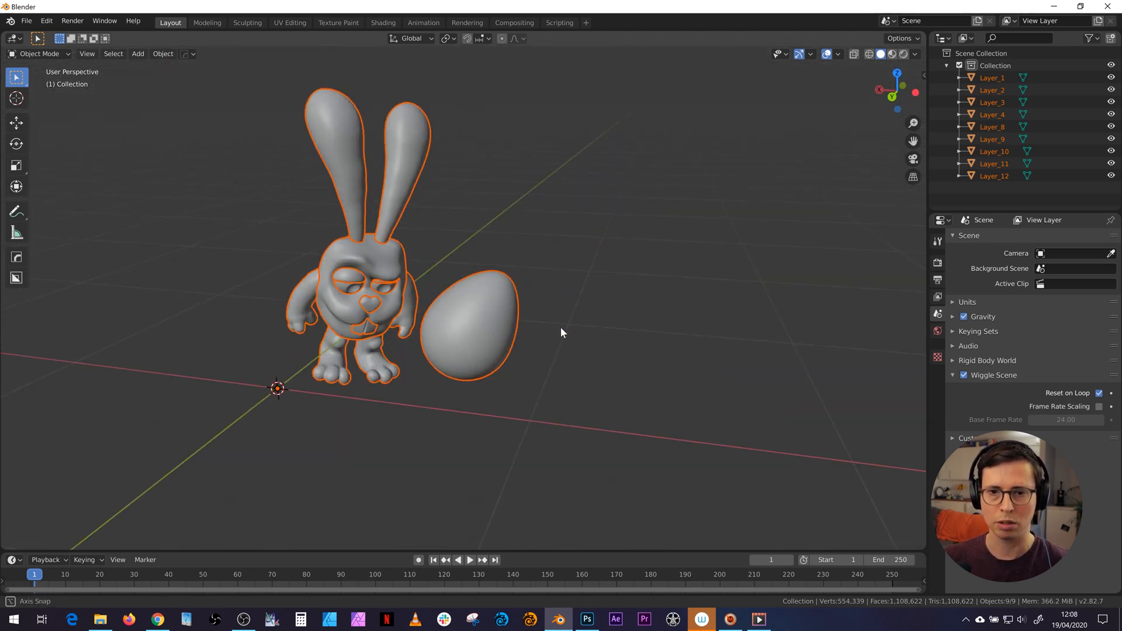
Split the viewport side by side, check Viewport Shading, and reposition the bunny and egg.
{"action": "left_click_drag", "start_coordinate": [562, 333], "coordinate": [487, 369]}
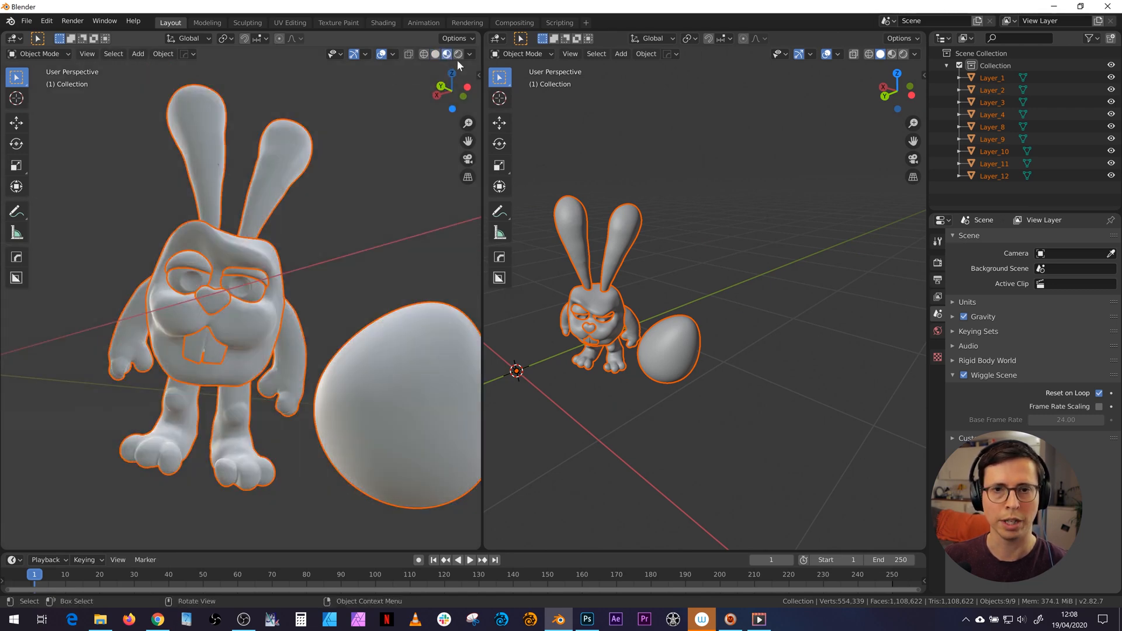
{"action": "left_click", "coordinate": [469, 54]}
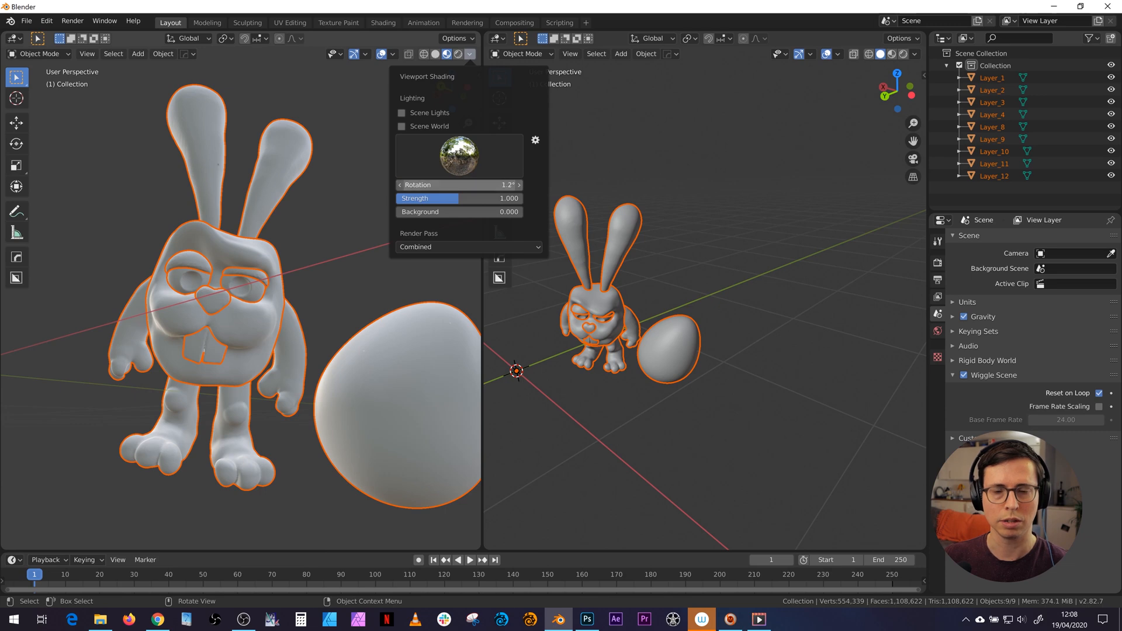
{"action": "left_click", "coordinate": [262, 267]}
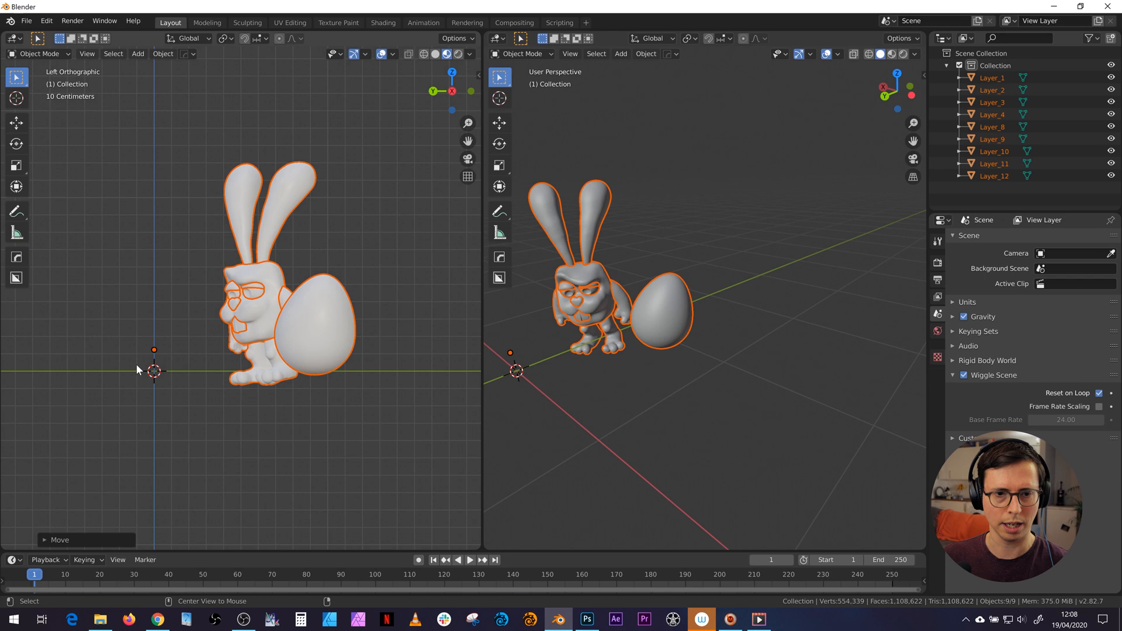
{"action": "key", "text": "r"}
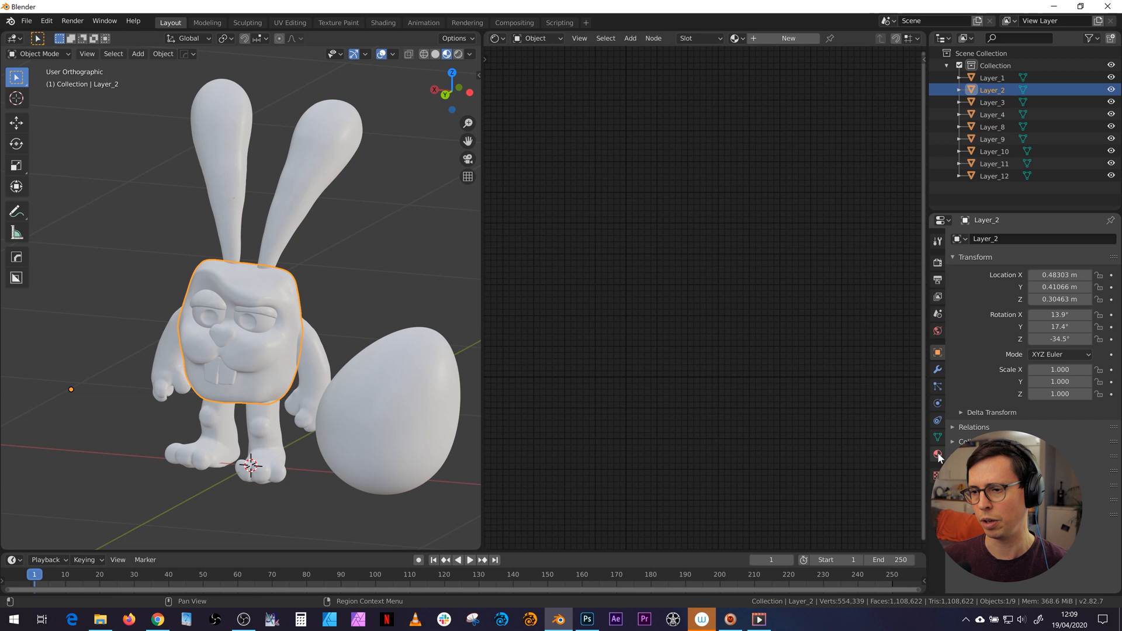
Add a new body material with an Attribute node feeding vertex colours into Base Color.
{"action": "left_click", "coordinate": [937, 455]}
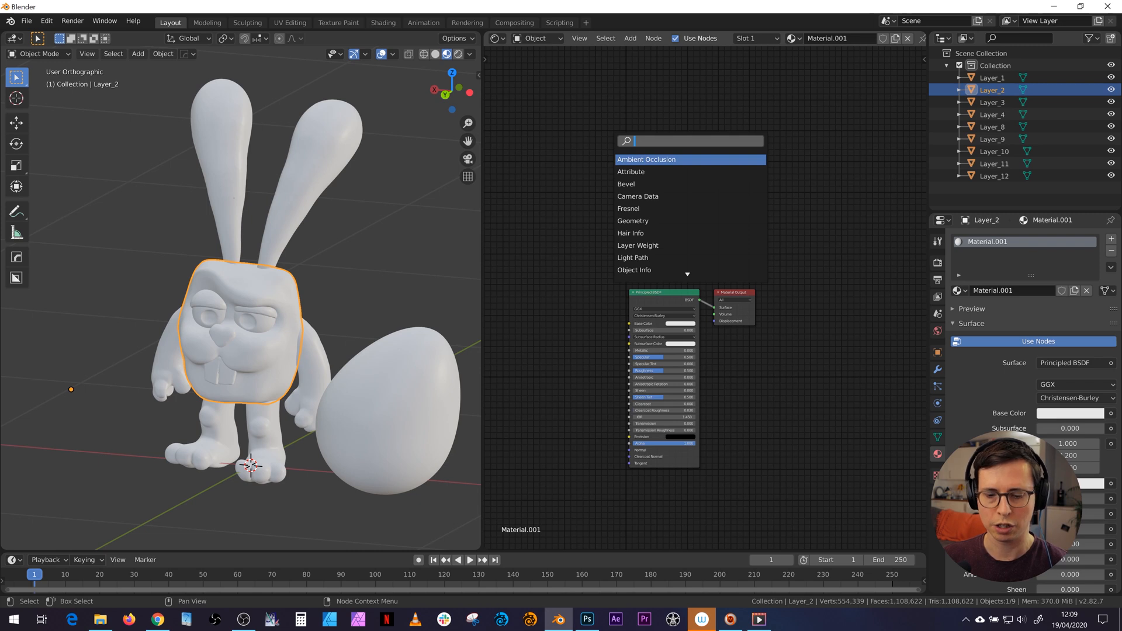
{"action": "left_click", "coordinate": [631, 172]}
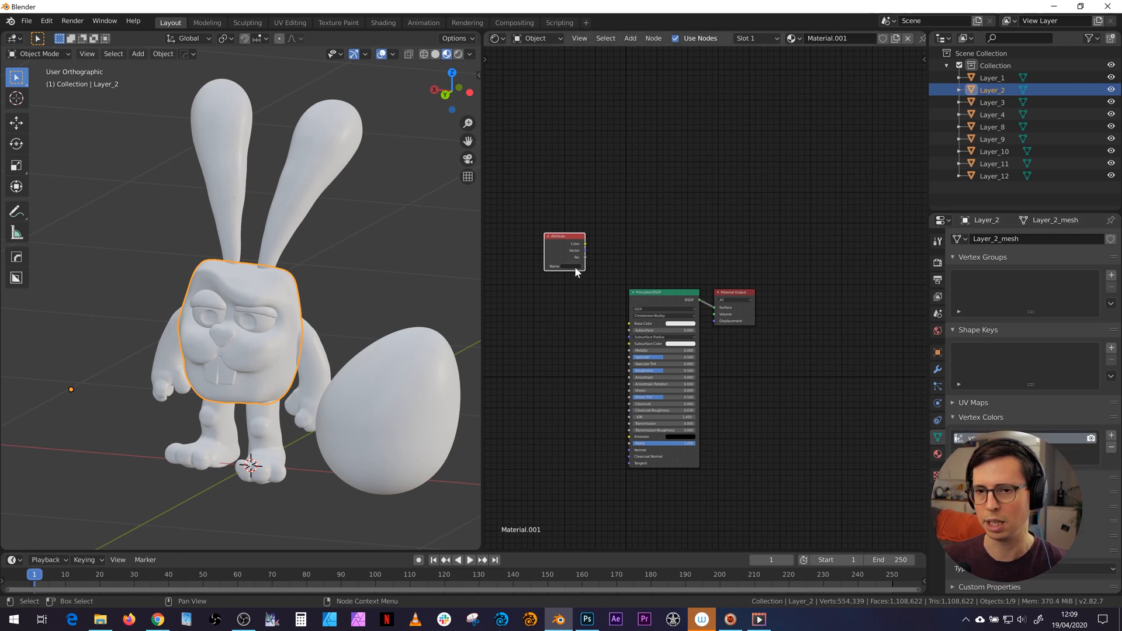
{"action": "left_click", "coordinate": [564, 267]}
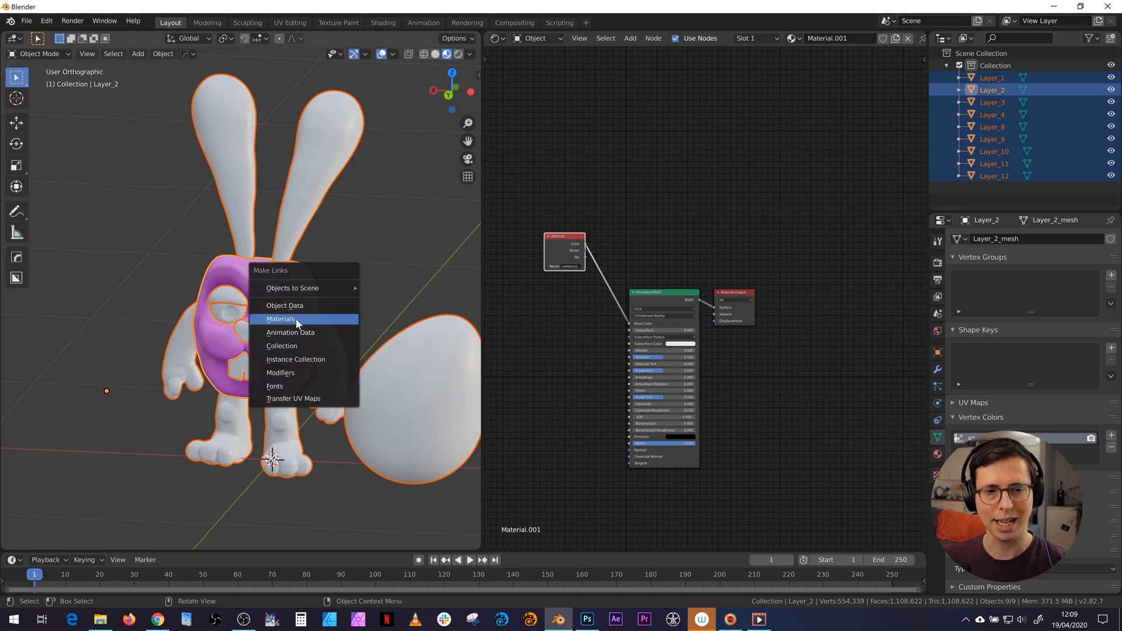
Link the vertex-colour material to all nine layers, turning the bunny pink and egg blue.
{"action": "left_click", "coordinate": [281, 318]}
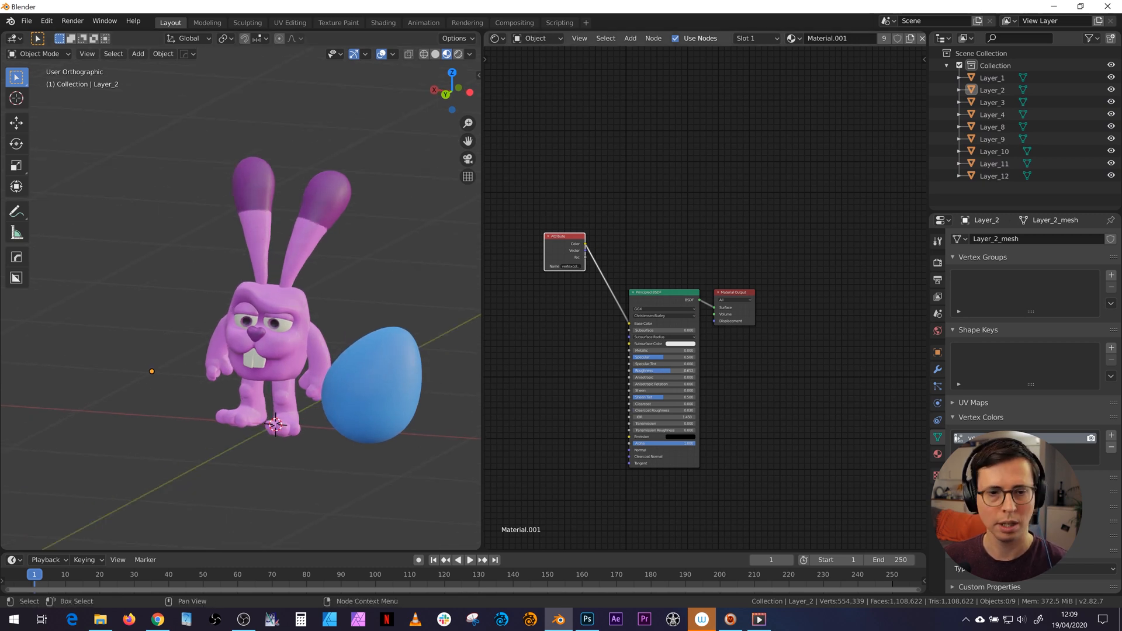
{"action": "mouse_move", "coordinate": [467, 23]}
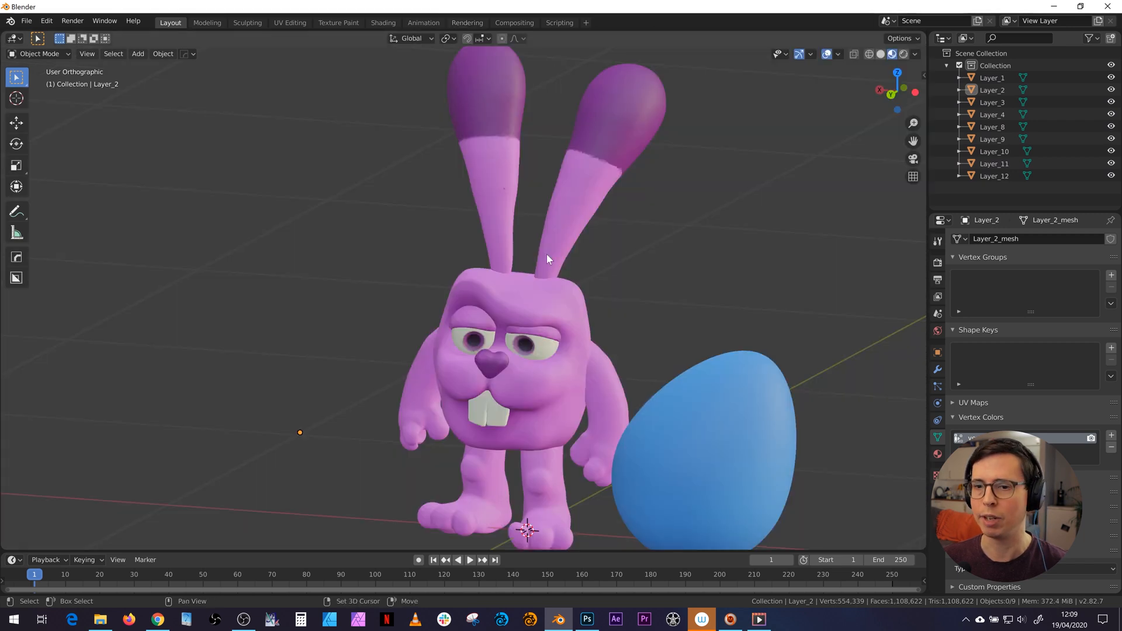
{"action": "scroll", "scroll_direction": "down", "scroll_amount": 3}
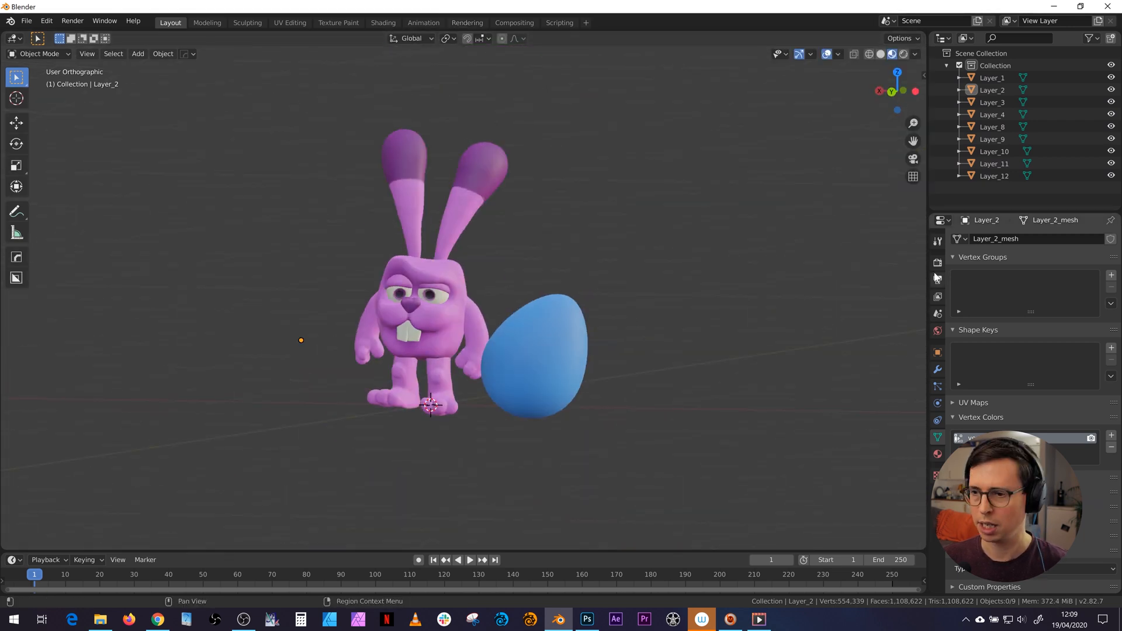
{"action": "left_click", "coordinate": [937, 262]}
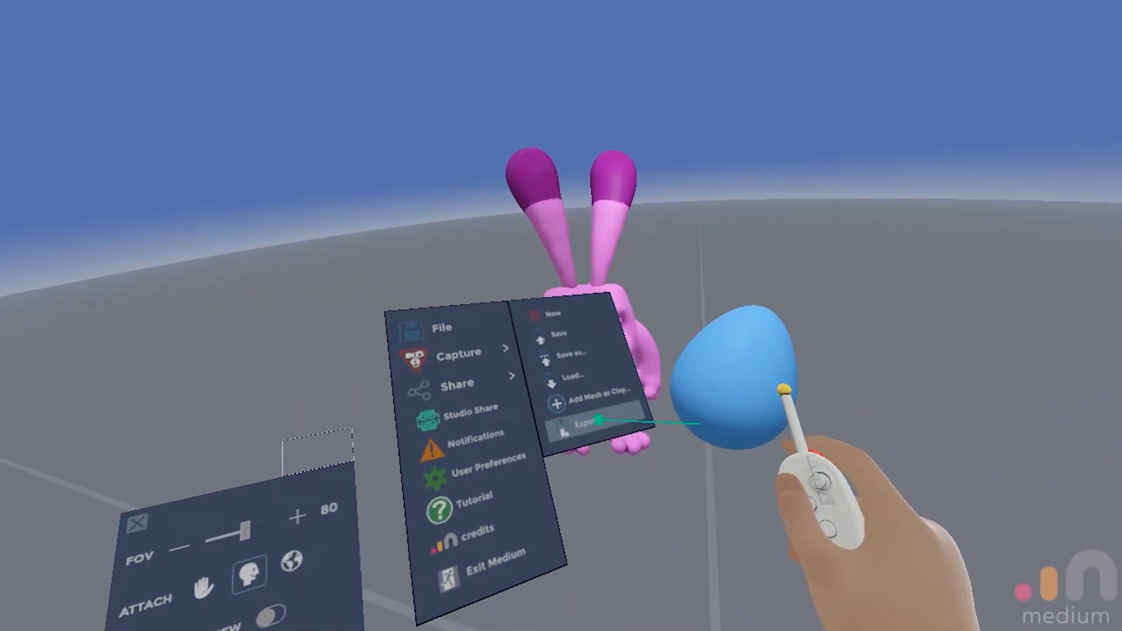
Switch Medium's export Paint option to Textures, revealing texture size, normal map and PNG settings.
{"action": "left_click", "coordinate": [584, 424]}
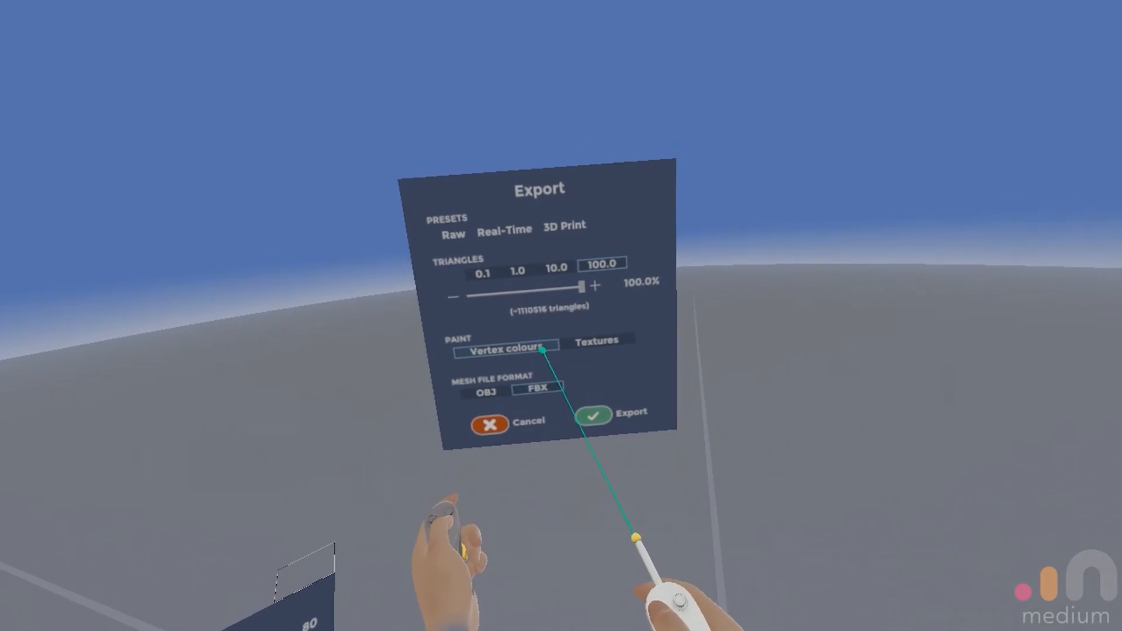
{"action": "left_click", "coordinate": [598, 340]}
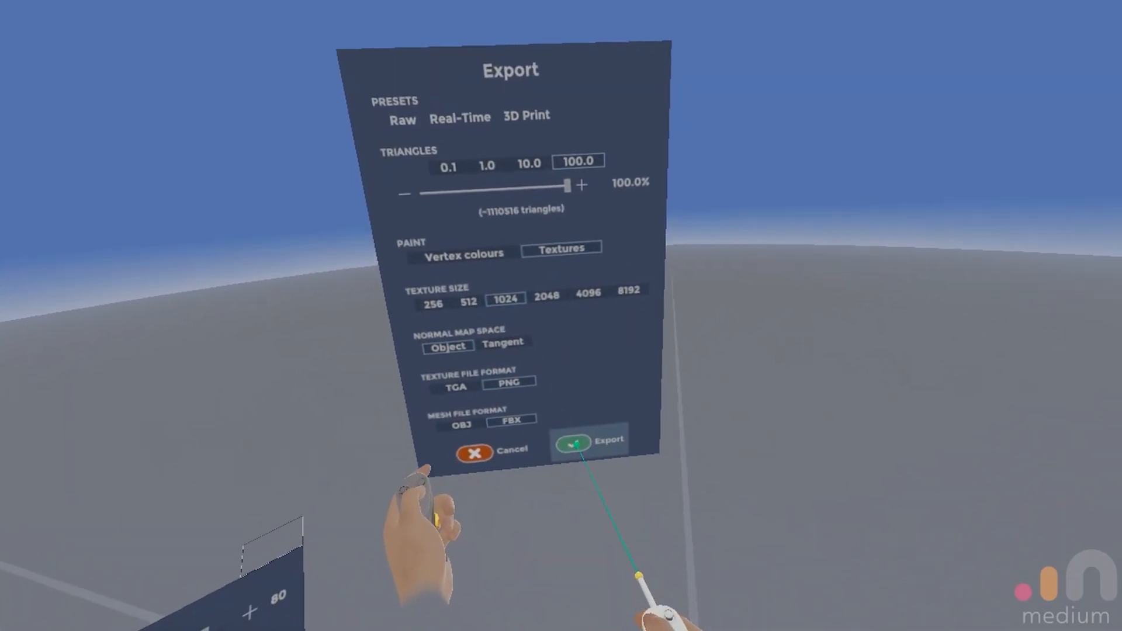
{"action": "left_click", "coordinate": [589, 441]}
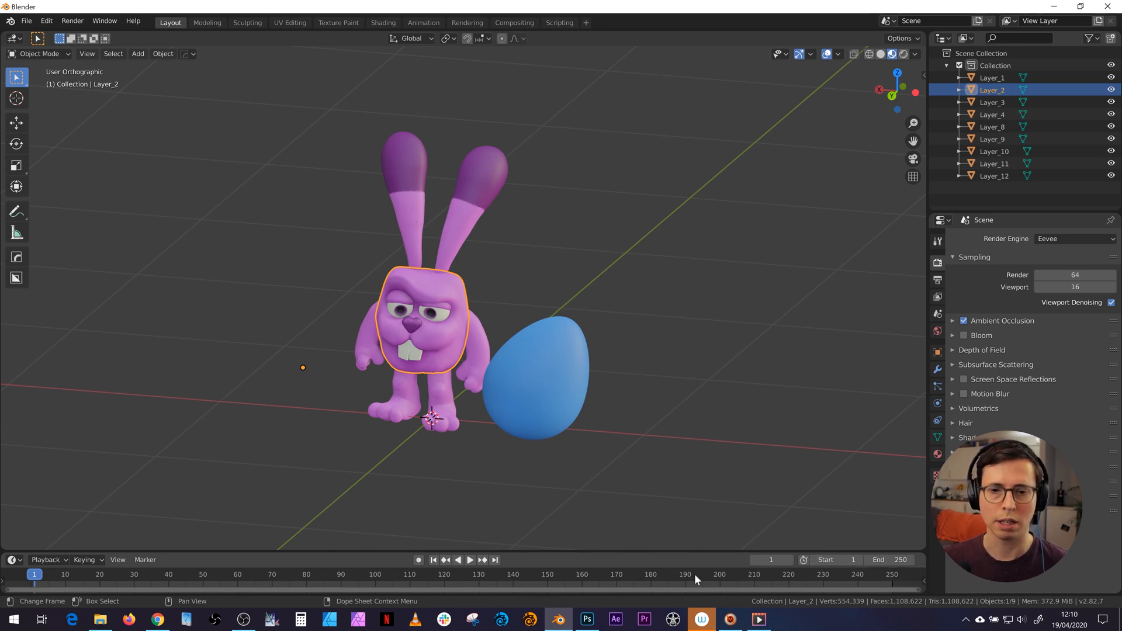
{"action": "left_click", "coordinate": [993, 77]}
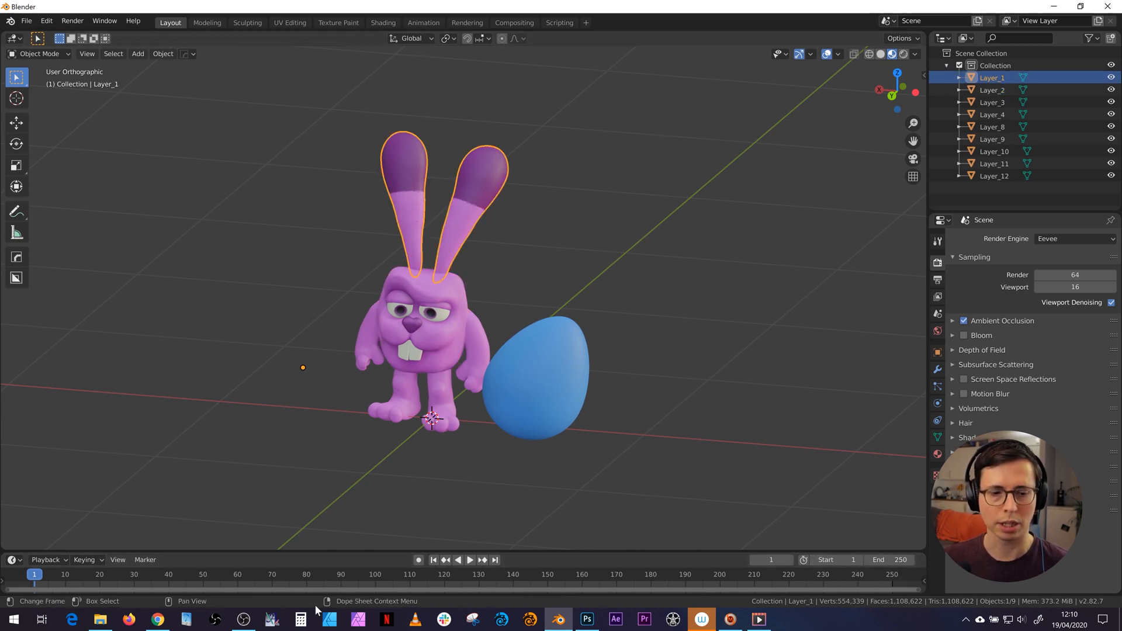